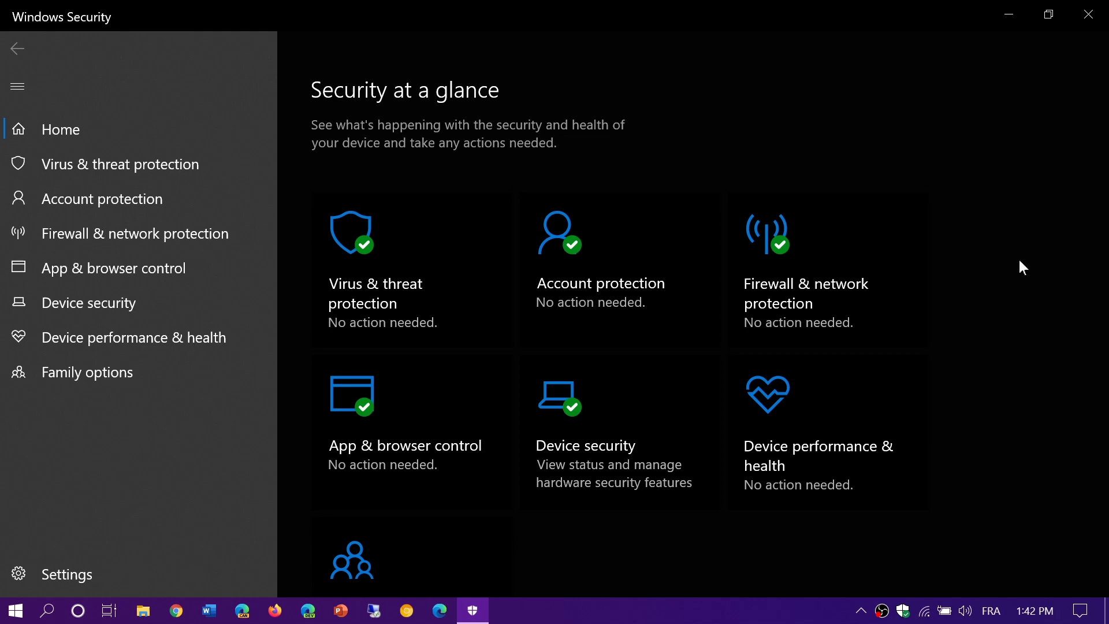
Search Windows for 'windows sandbox' from the taskbar search box
{"action": "scroll", "scroll_direction": "down", "scroll_amount": 3}
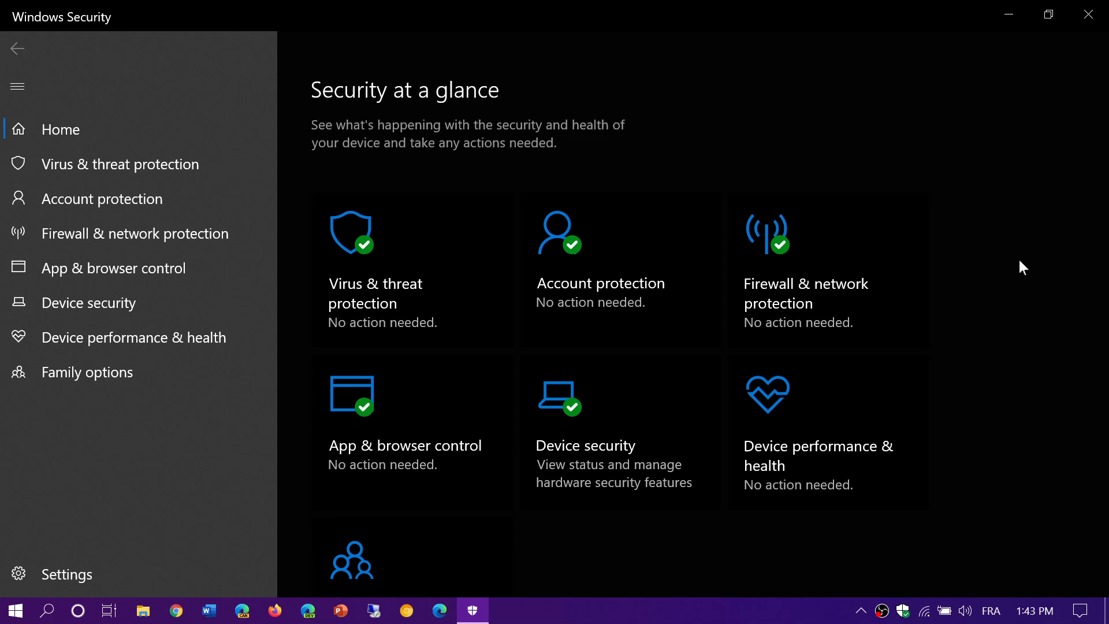
{"action": "scroll", "scroll_direction": "down", "scroll_amount": 3}
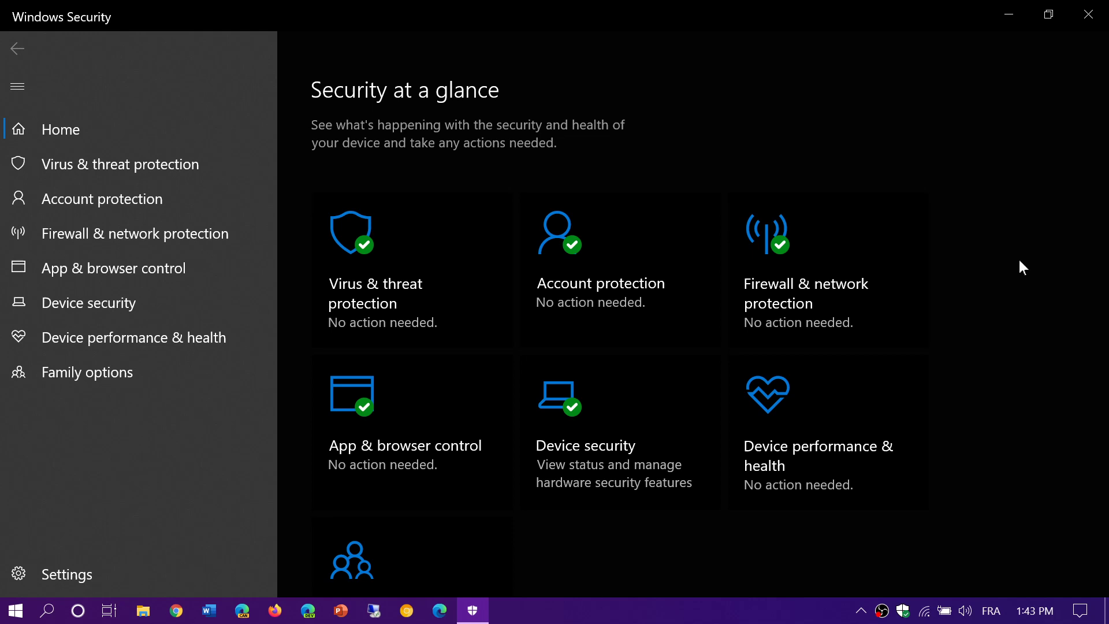
{"action": "mouse_move", "coordinate": [456, 261]}
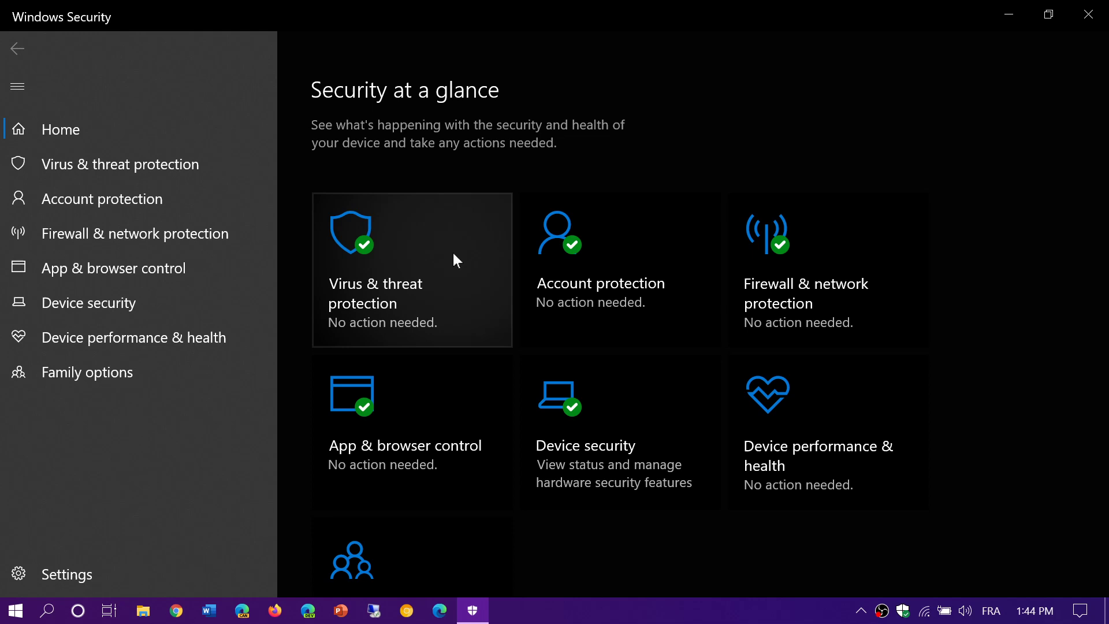
{"action": "mouse_move", "coordinate": [1038, 391]}
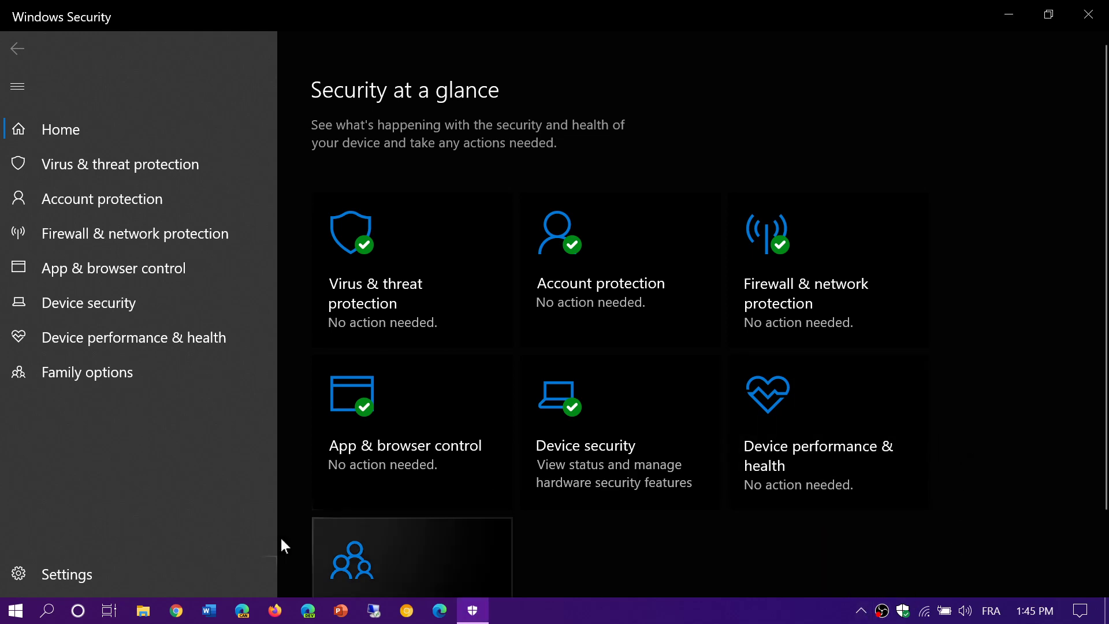
{"action": "left_click", "coordinate": [48, 610]}
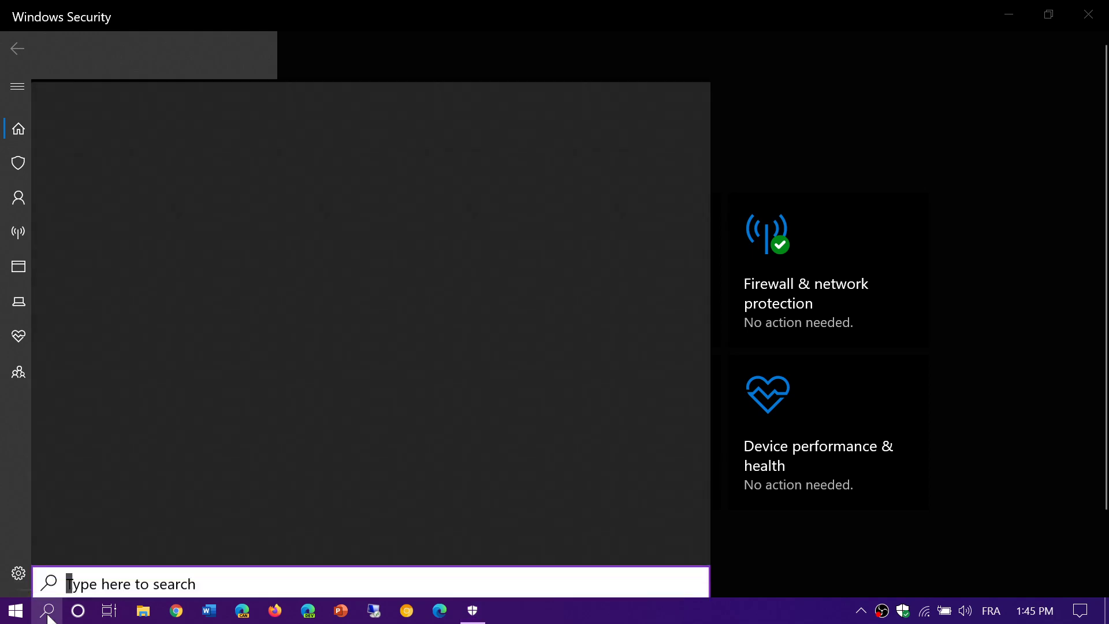
{"action": "type", "text": "windows sandbox"}
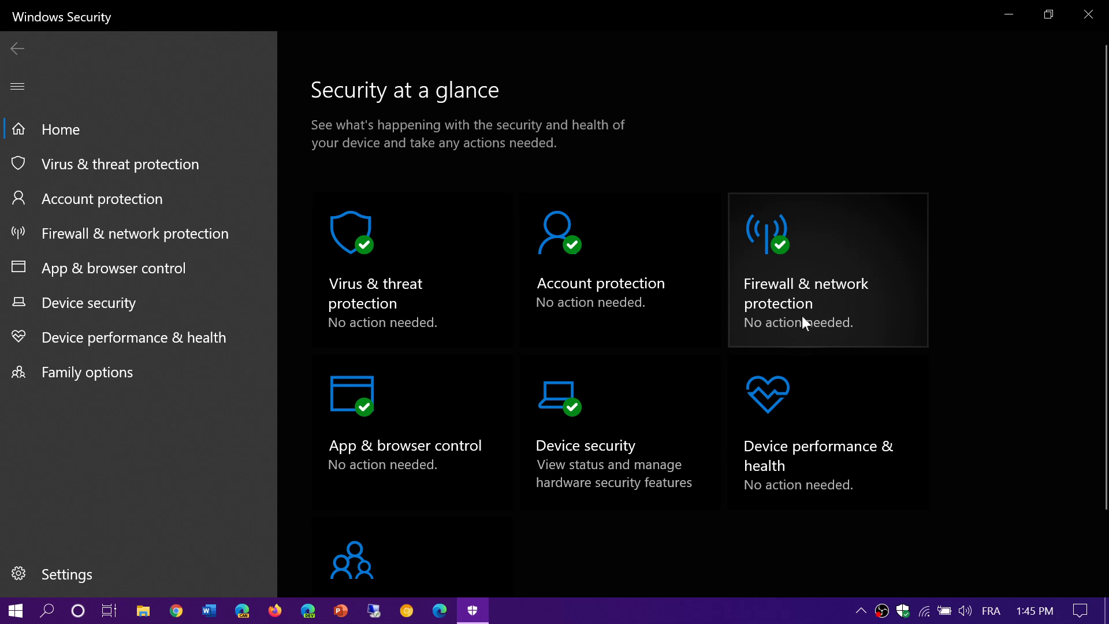
{"action": "mouse_move", "coordinate": [1040, 273]}
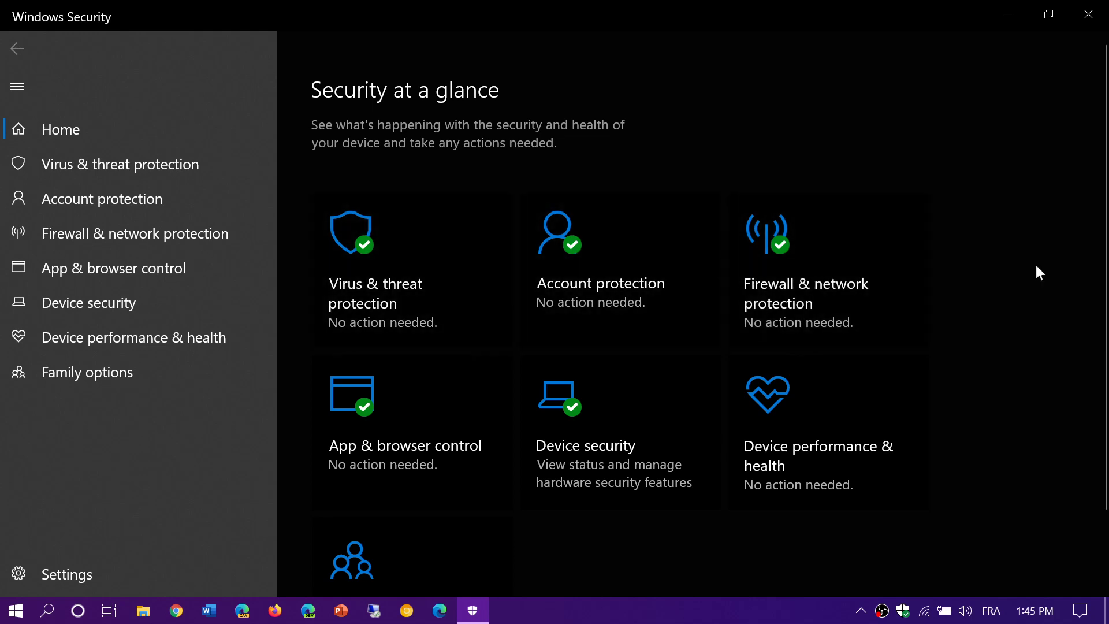
{"action": "mouse_move", "coordinate": [1000, 488]}
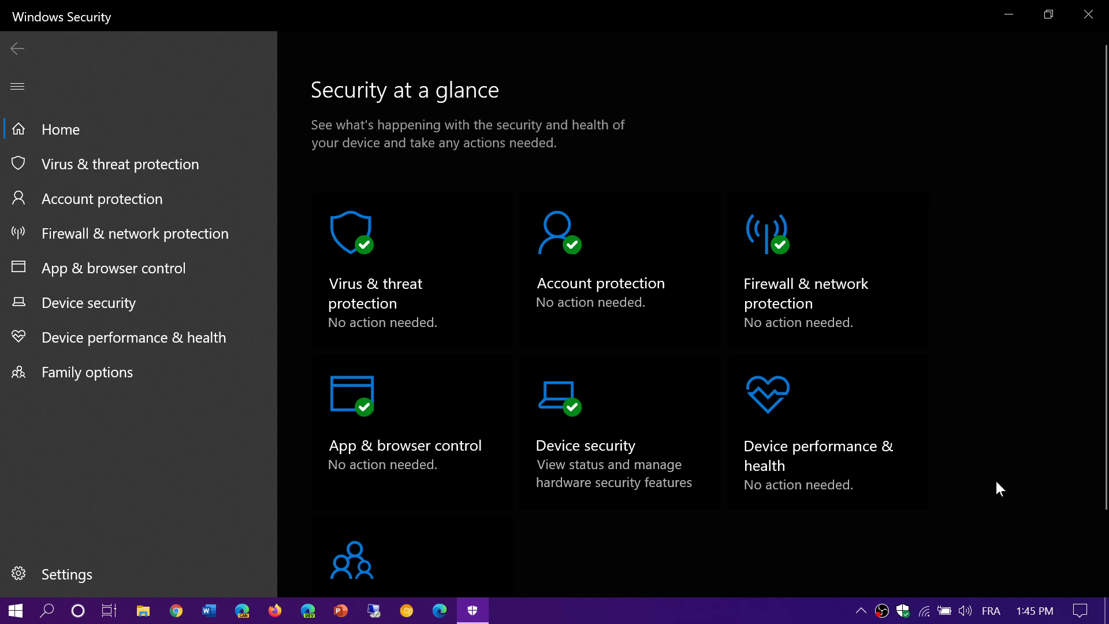